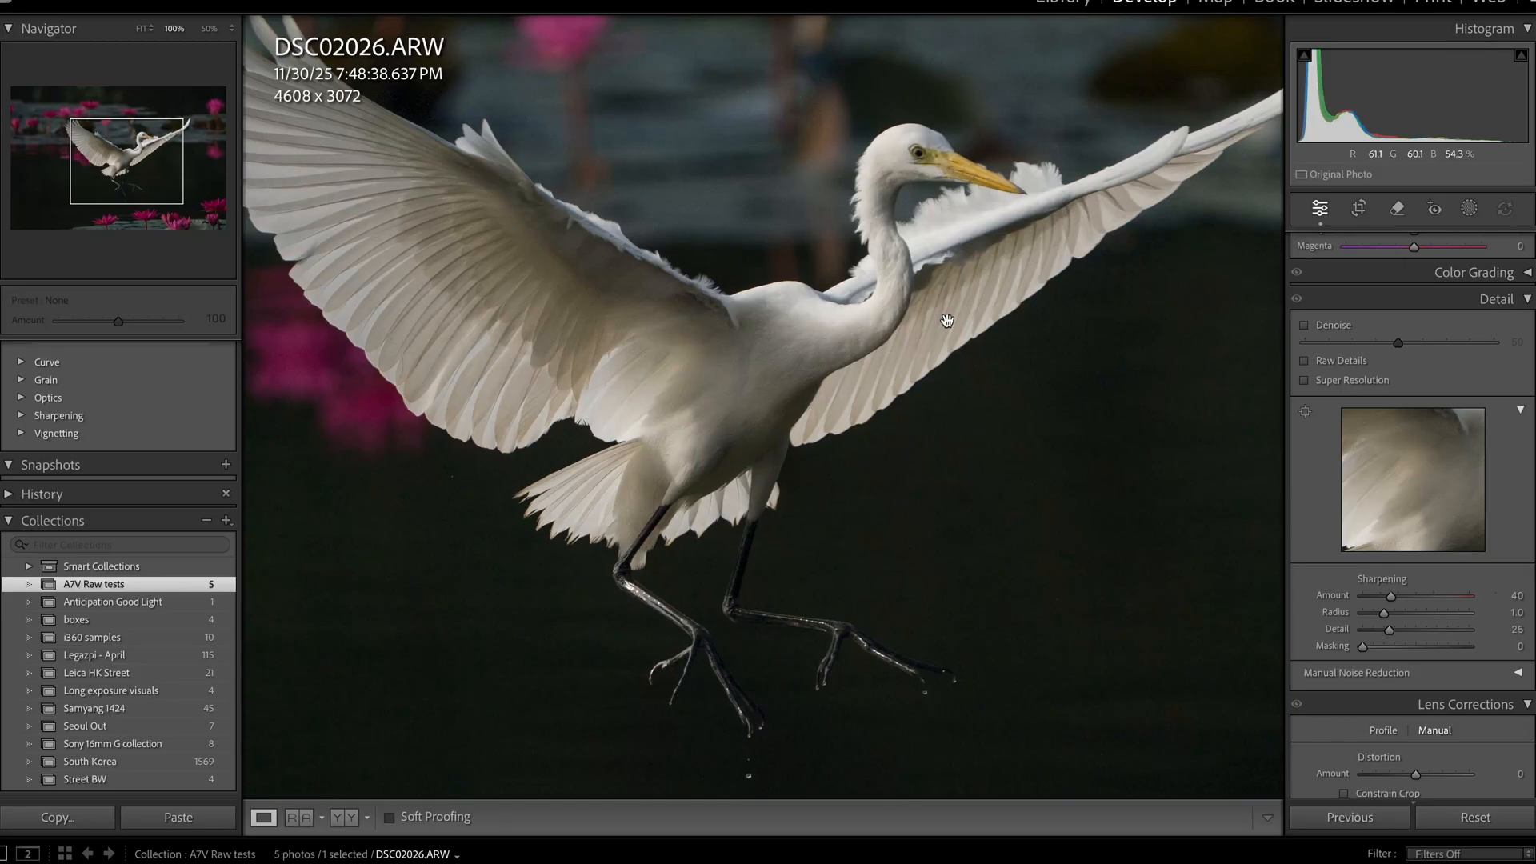
mouse_move(1018, 305)
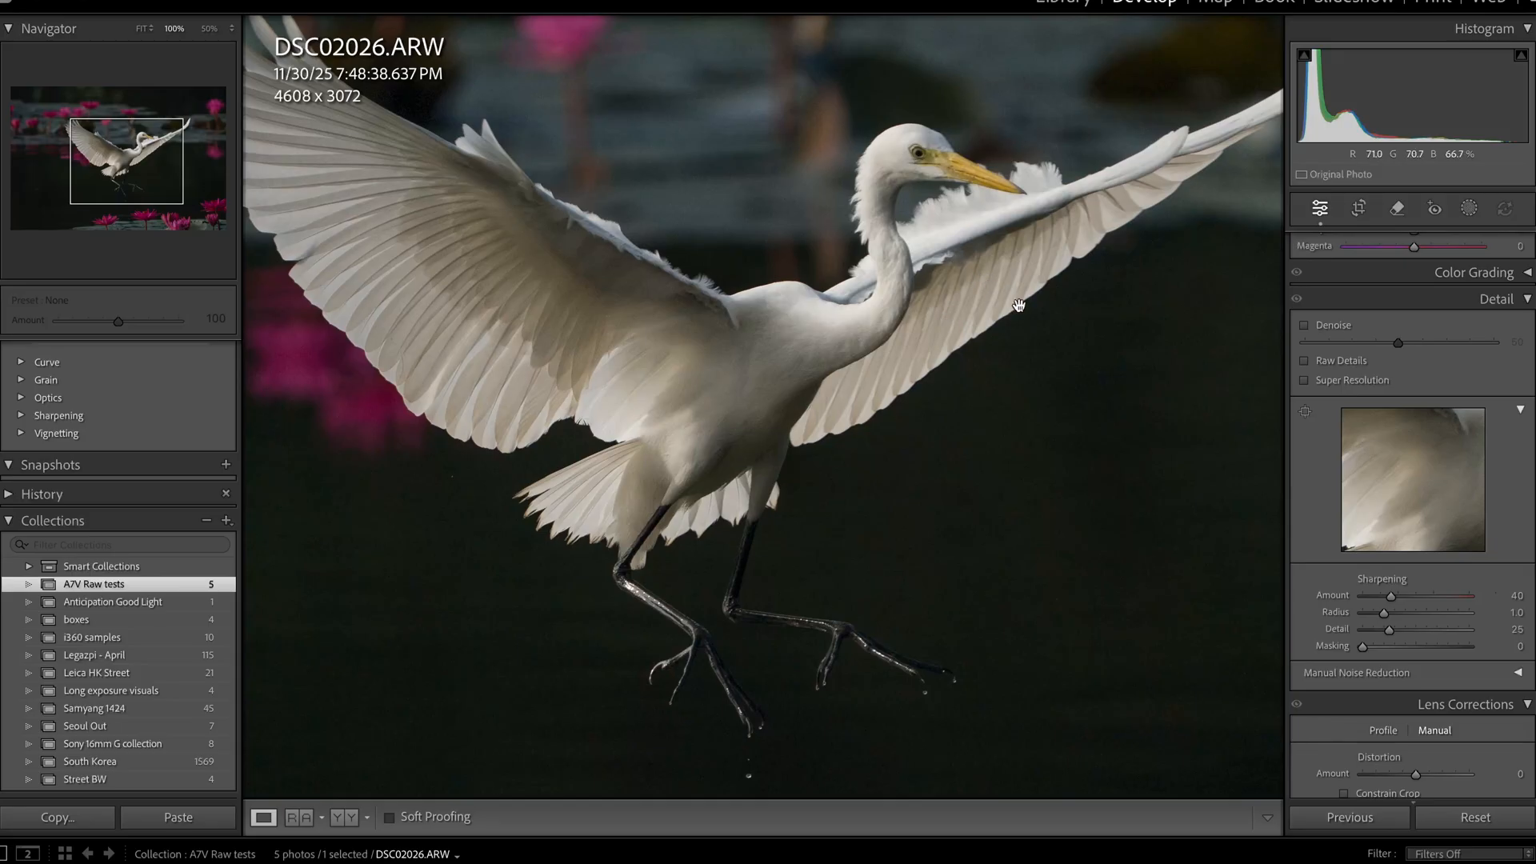